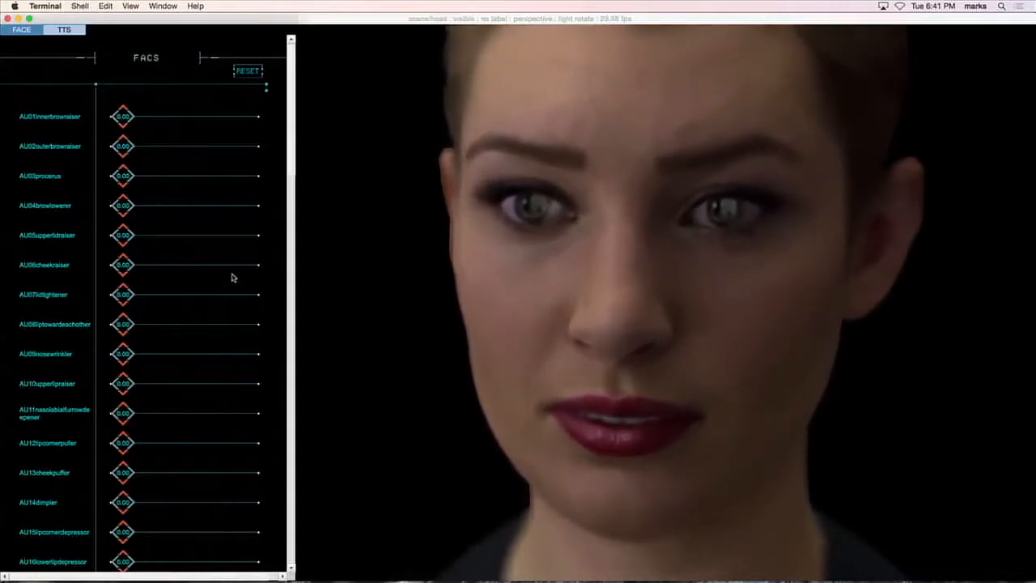
# Push AU02 outer brow raiser to full strength and raise AU09 nose wrinkler partway for a sneer
pyautogui.moveTo(121, 146); pyautogui.dragTo(230, 146)
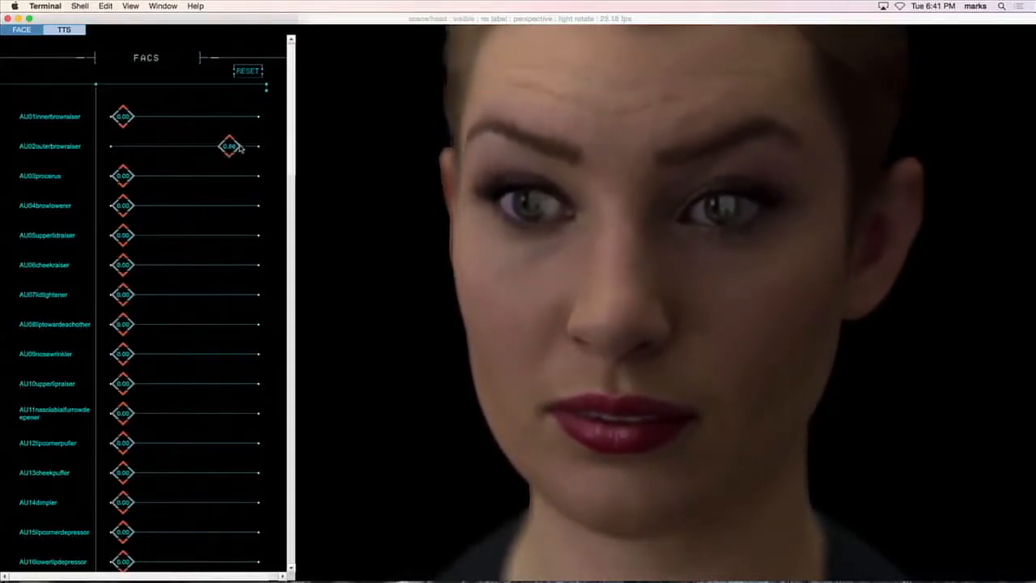
pyautogui.moveTo(230, 146); pyautogui.dragTo(246, 145)
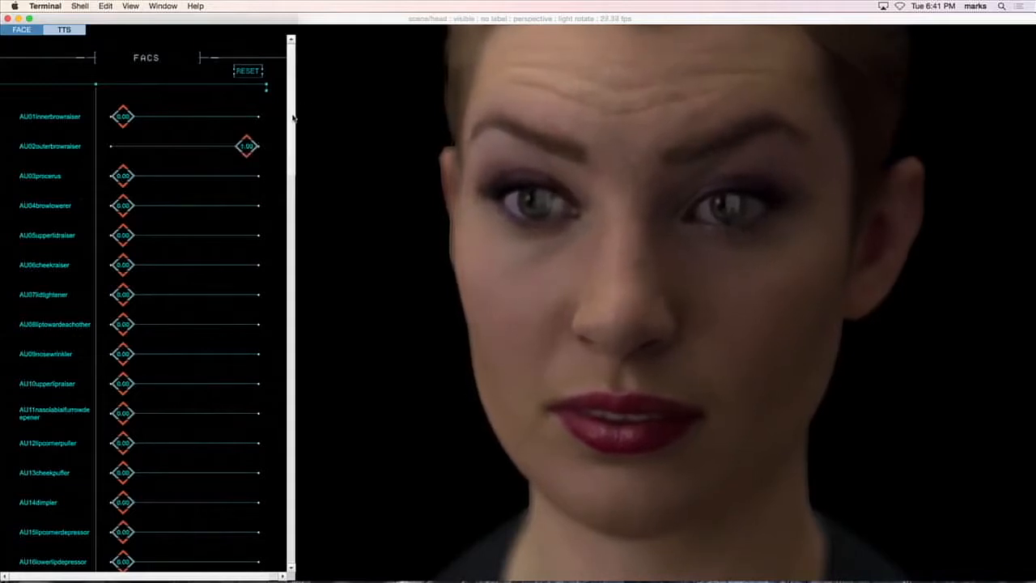
pyautogui.scroll(-3)
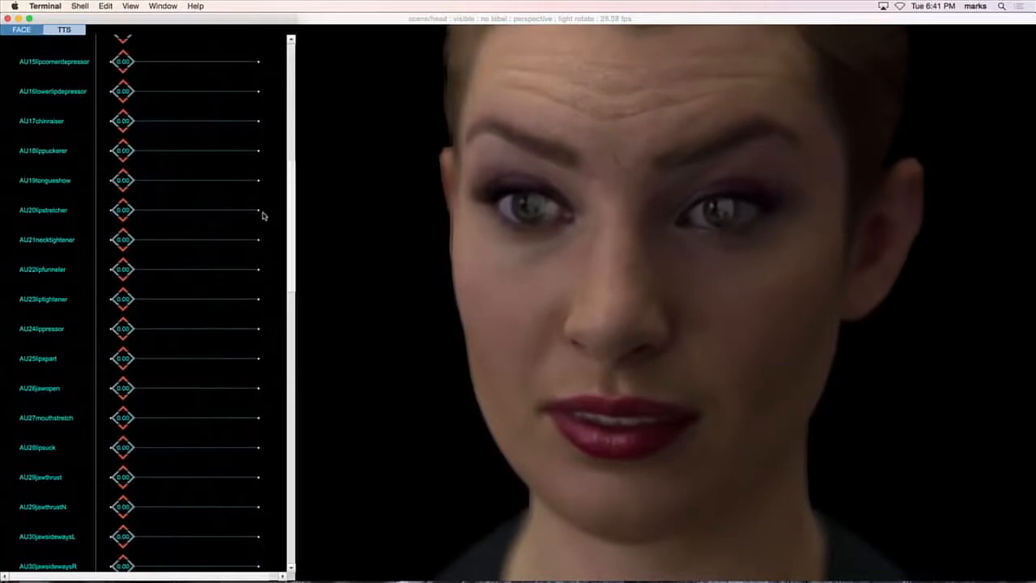
pyautogui.scroll(-3)
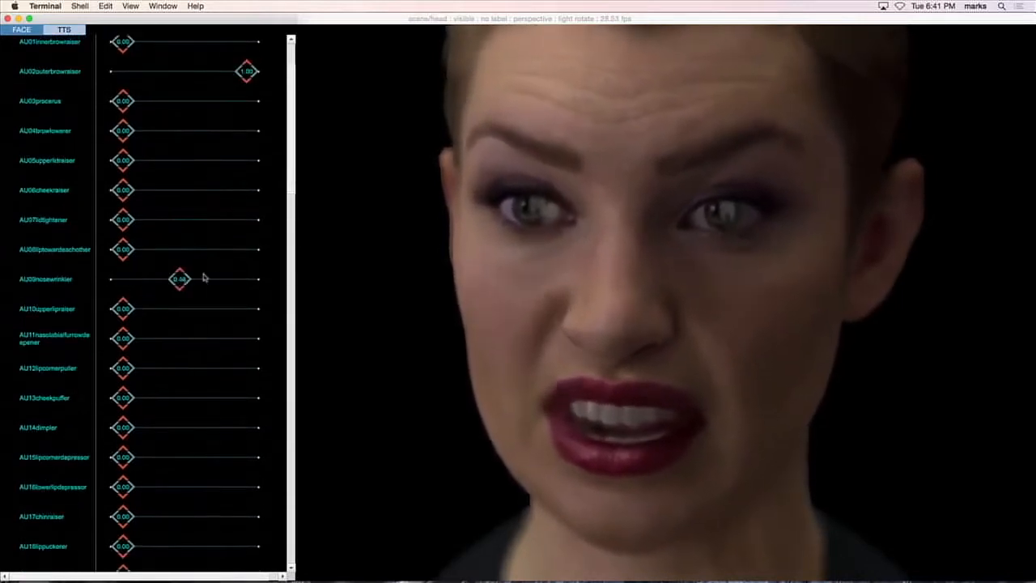
pyautogui.moveTo(178, 278); pyautogui.dragTo(246, 278)
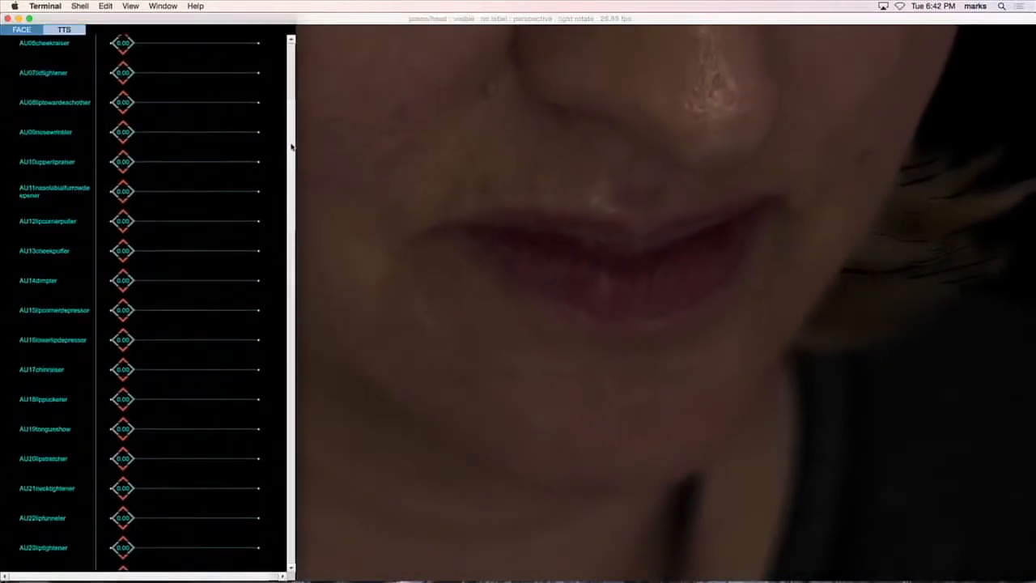
# Drive one of the lower action-unit sliders to animate the close-up face
pyautogui.scroll(-3)
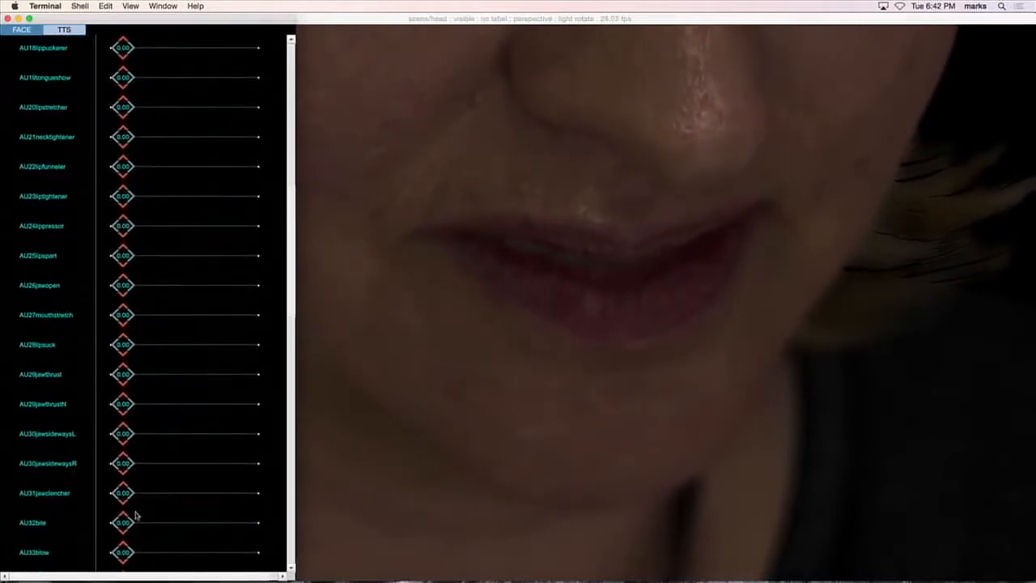
pyautogui.moveTo(123, 521); pyautogui.dragTo(246, 521)
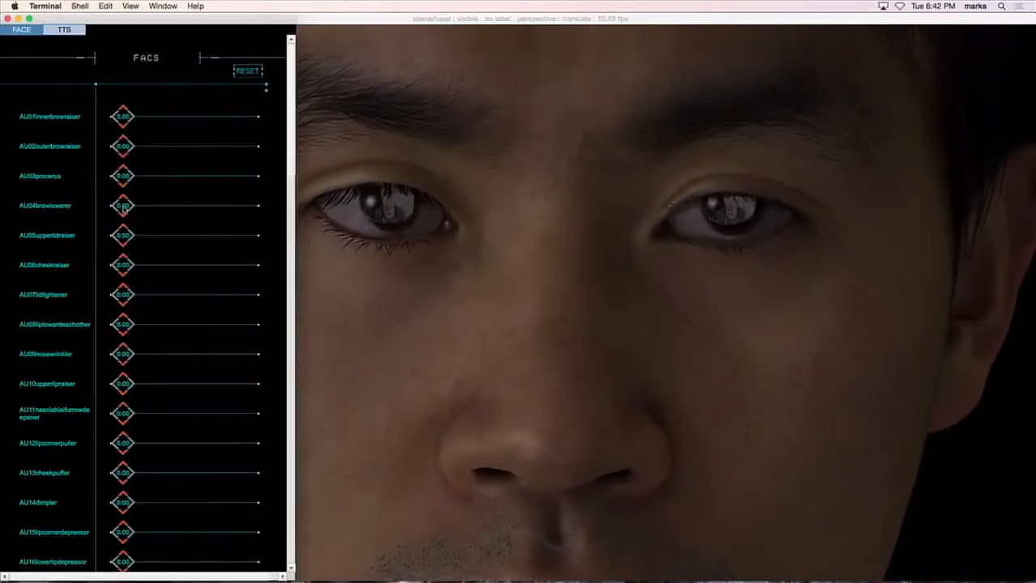
# Raise a FACS slider on the newly loaded male face framed on his eyes
pyautogui.moveTo(122, 204); pyautogui.dragTo(241, 204)
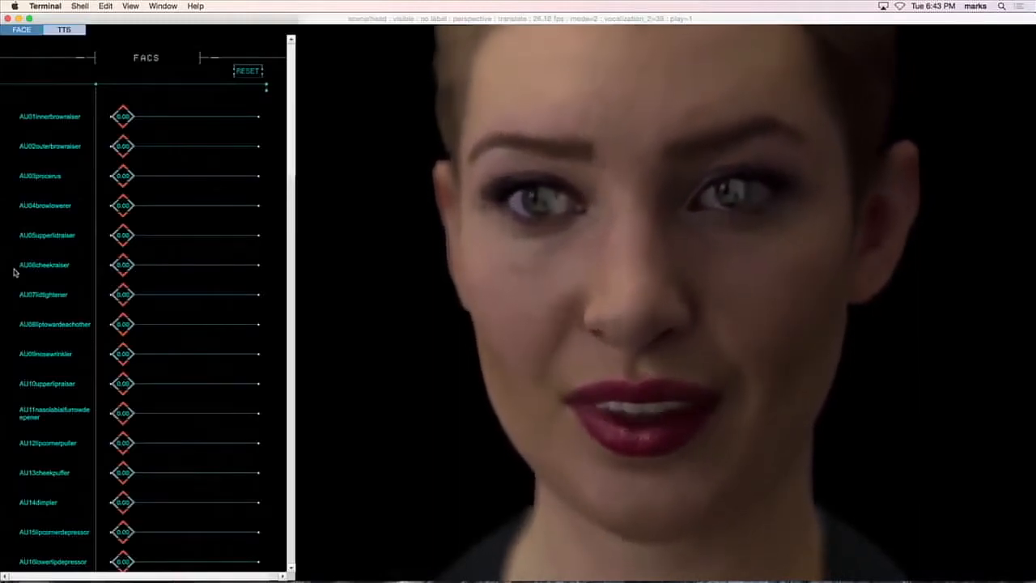
pyautogui.moveTo(123, 117); pyautogui.dragTo(136, 117)
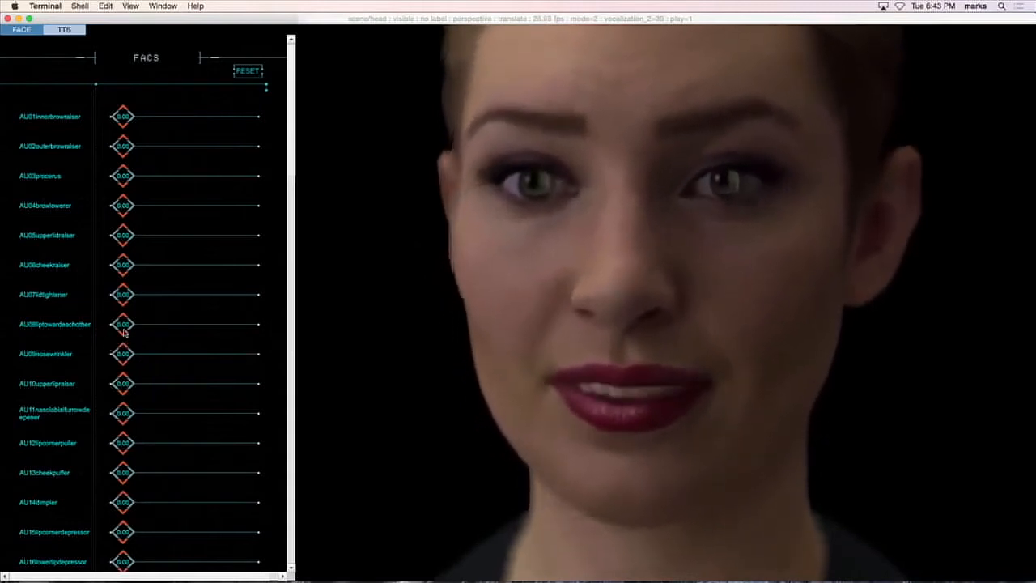
pyautogui.moveTo(123, 353); pyautogui.dragTo(204, 353)
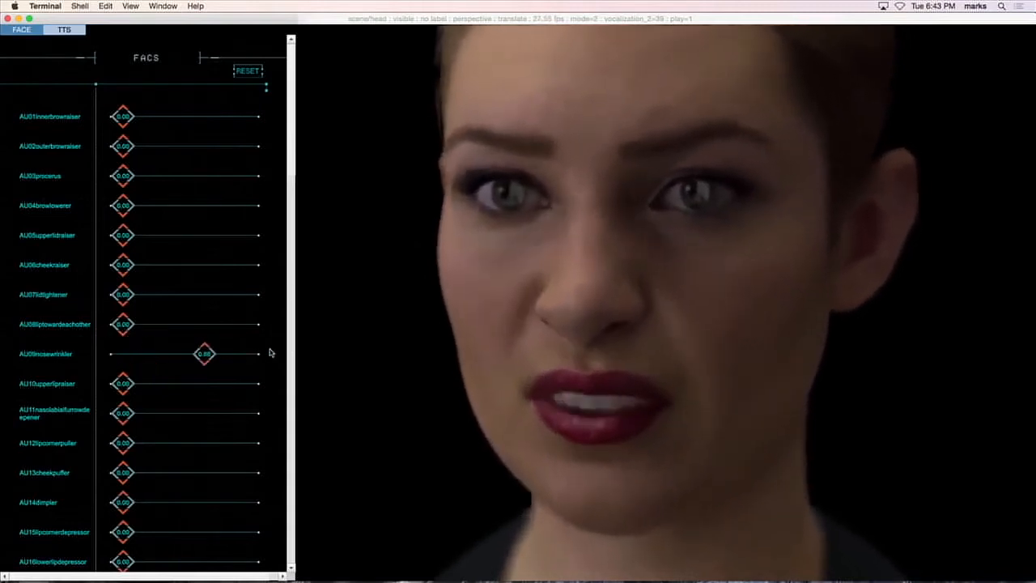
pyautogui.moveTo(204, 353); pyautogui.dragTo(152, 352)
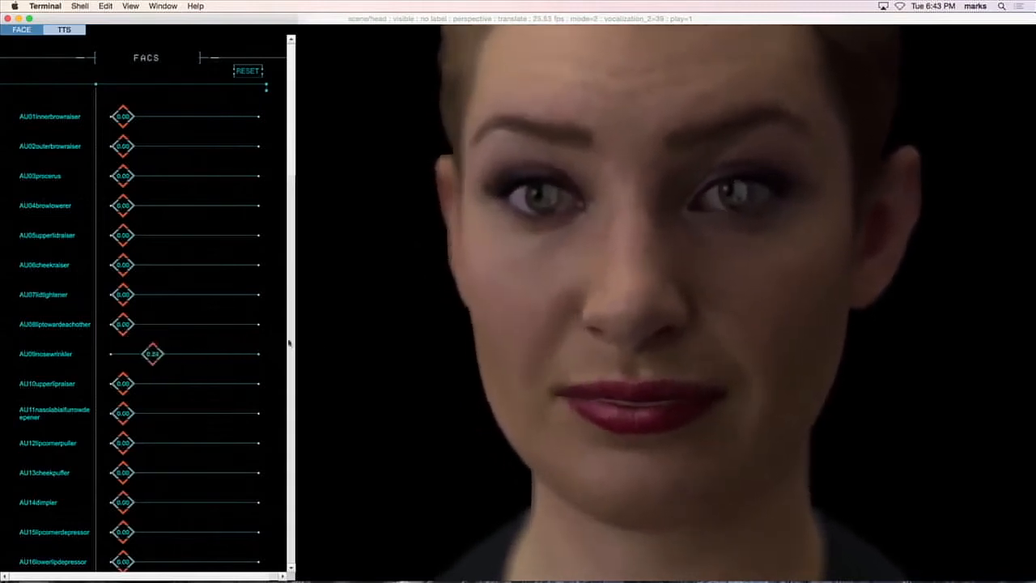
pyautogui.moveTo(153, 353); pyautogui.dragTo(246, 353)
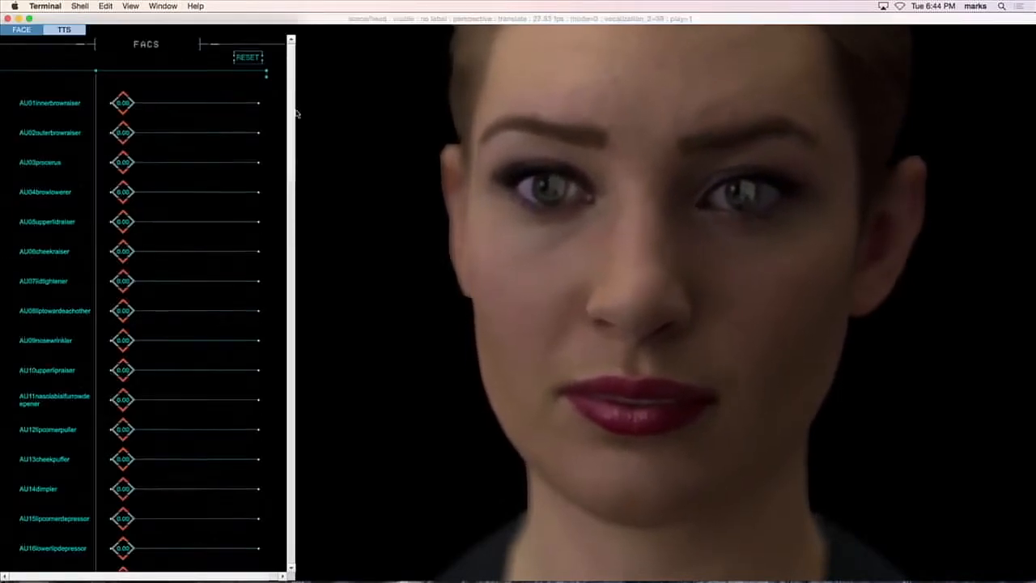
# Trigger the eye-closing and brow-lowering units for a pained squint, then reset via the viewport
pyautogui.scroll(-3)
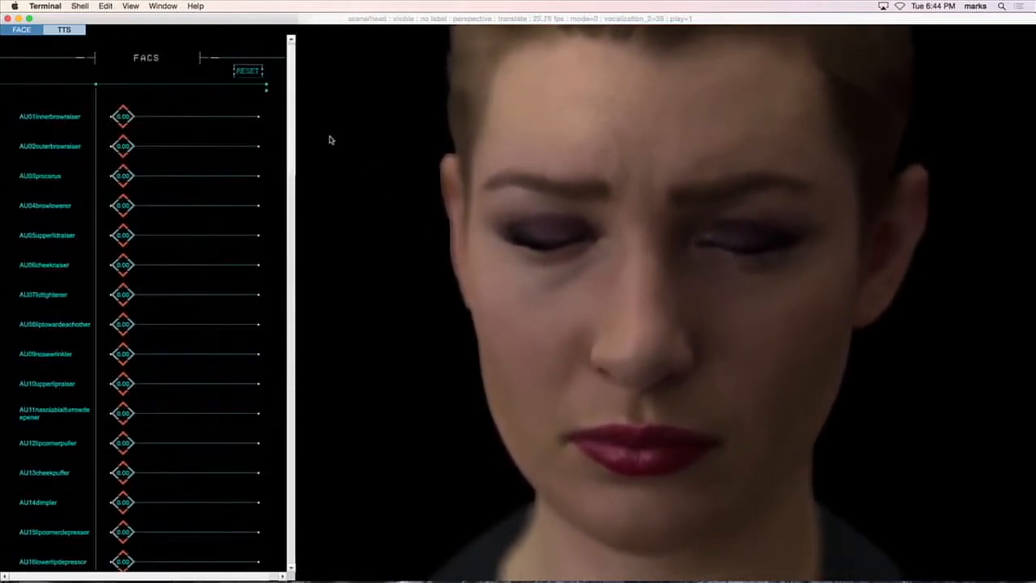
pyautogui.click(249, 72)
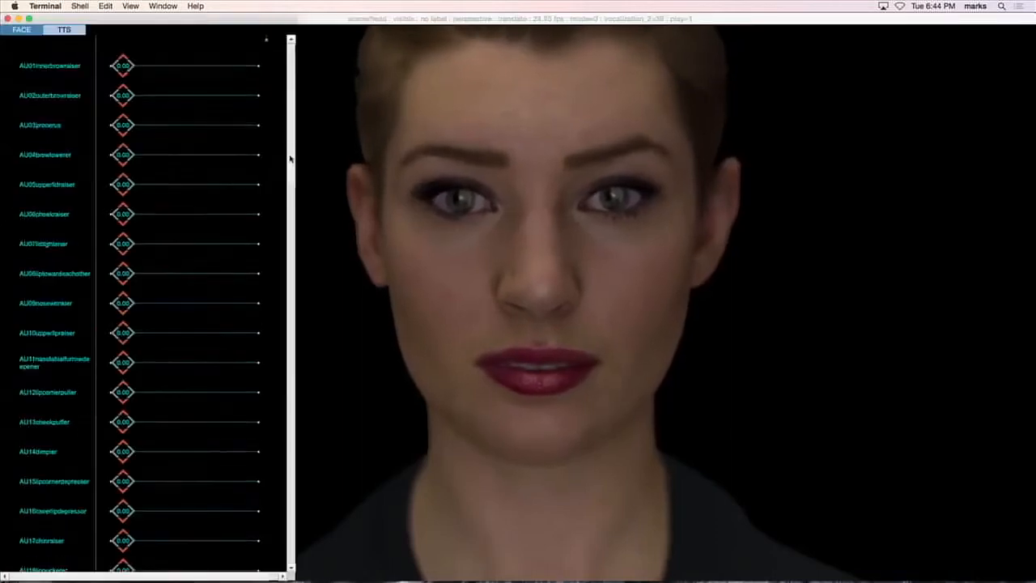
# Raise the cross-eye slider and drag AU19 tongue show to maximum
pyautogui.scroll(-3)
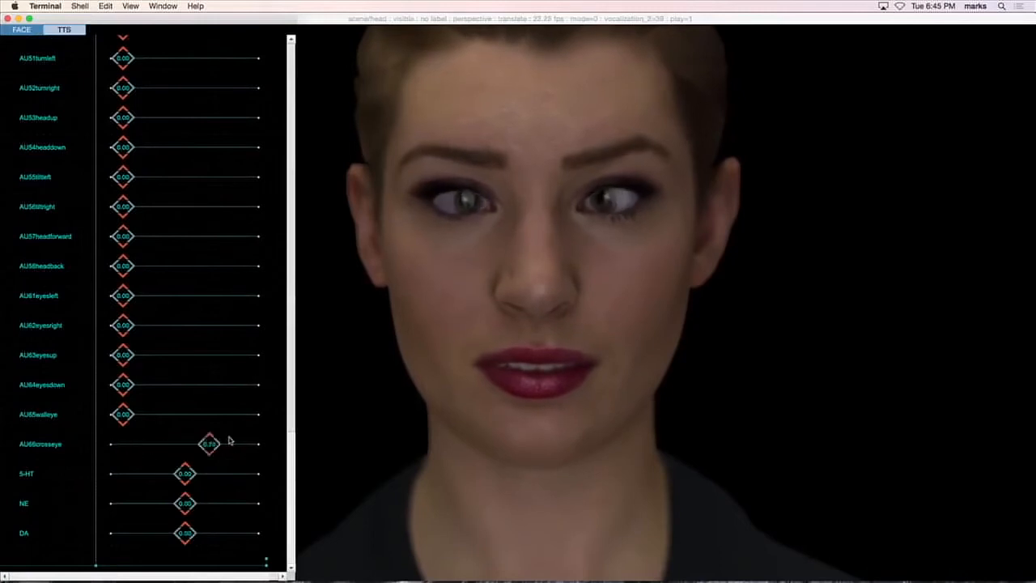
pyautogui.scroll(-3)
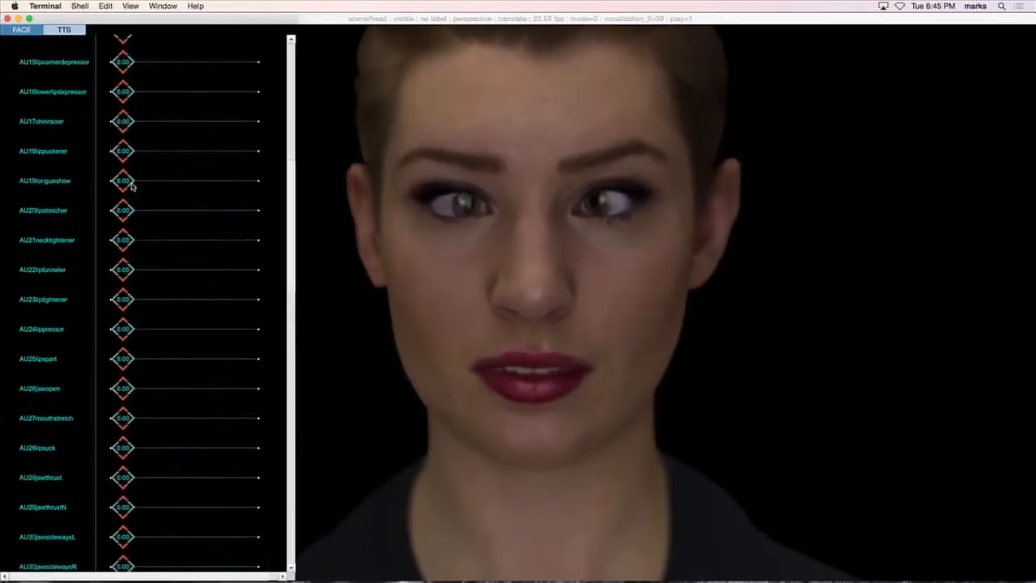
pyautogui.moveTo(121, 181); pyautogui.dragTo(236, 181)
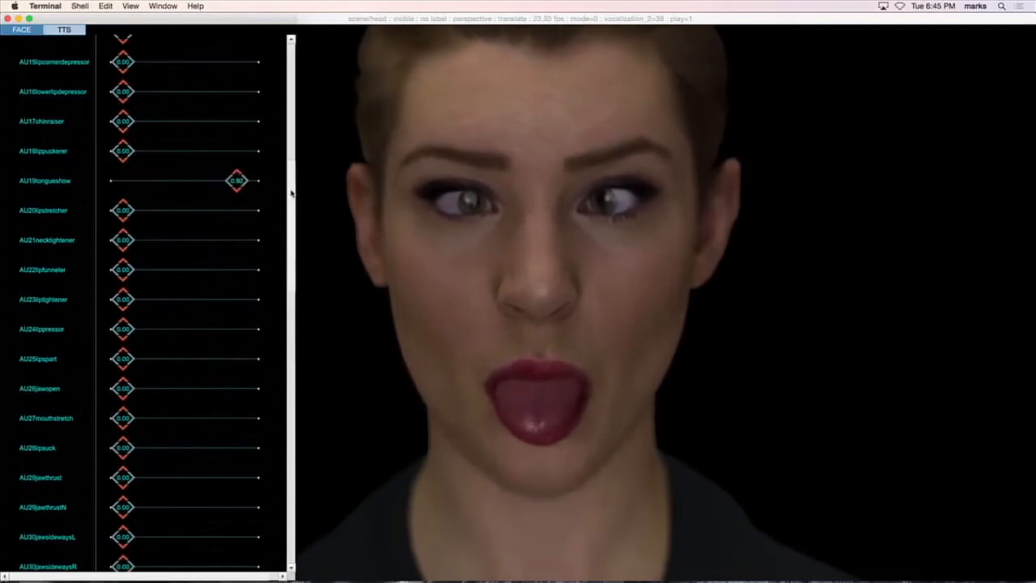